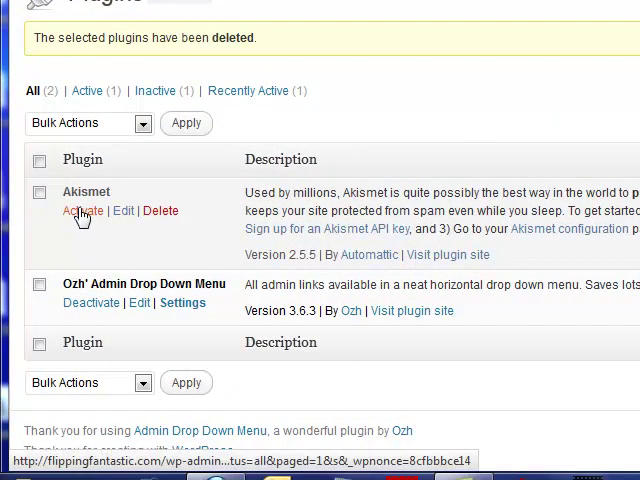
mouse_move(82, 212)
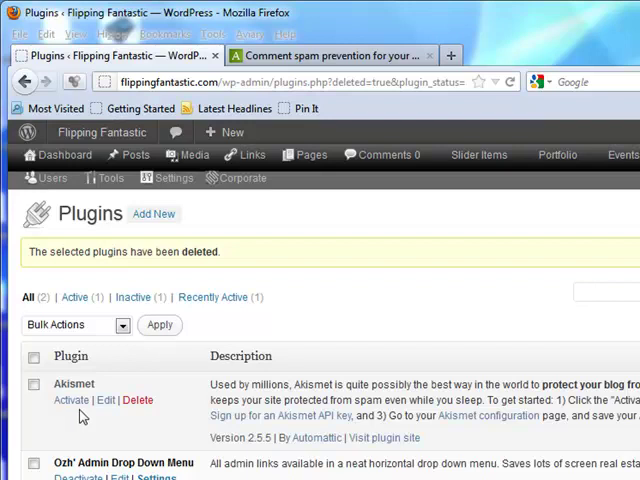
Step: Activate Akismet from the Plugins list so two plugins show as active
left_click(70, 400)
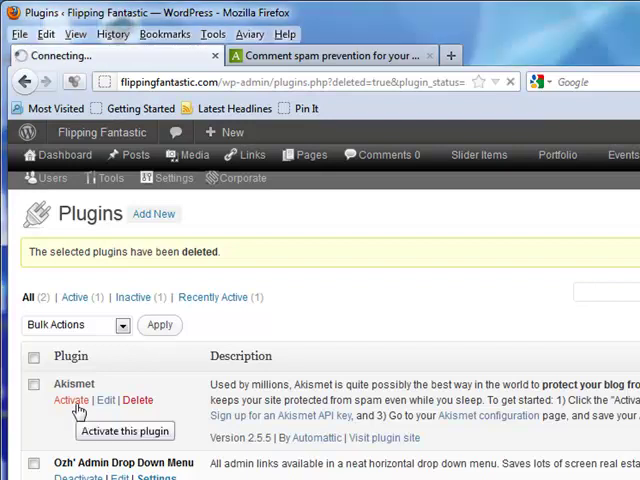
left_click(72, 400)
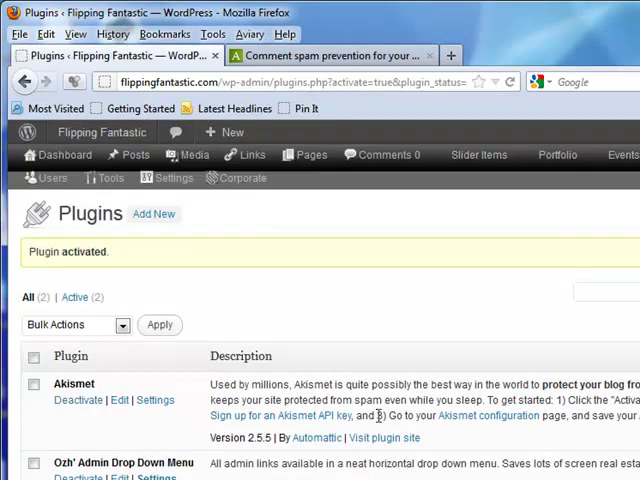
mouse_move(488, 416)
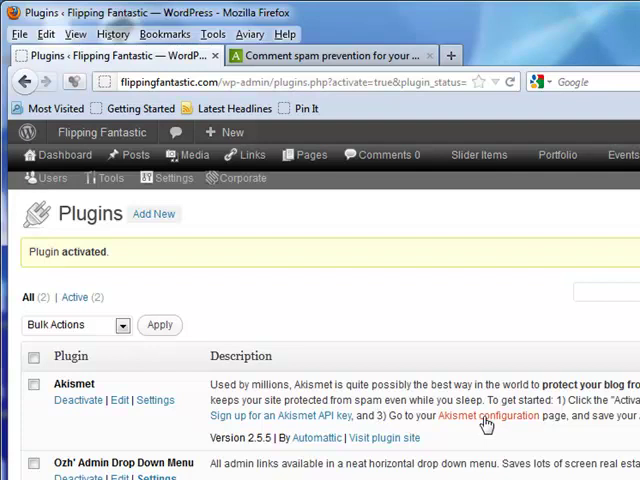
mouse_move(300, 416)
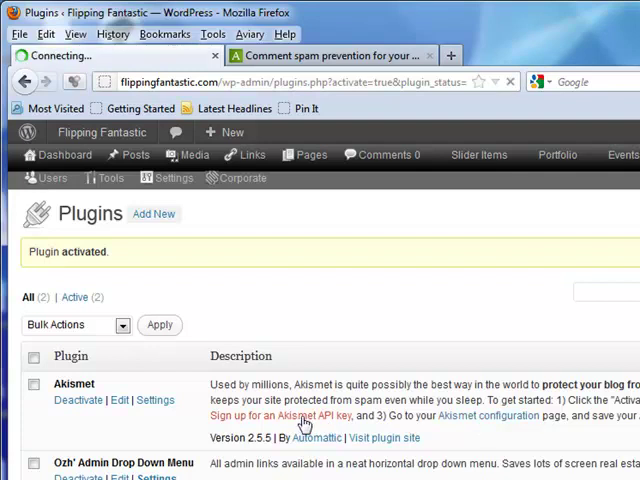
Step: Follow the 'Sign up for an Akismet API key' link and choose 'Get an Akismet API key'
left_click(276, 416)
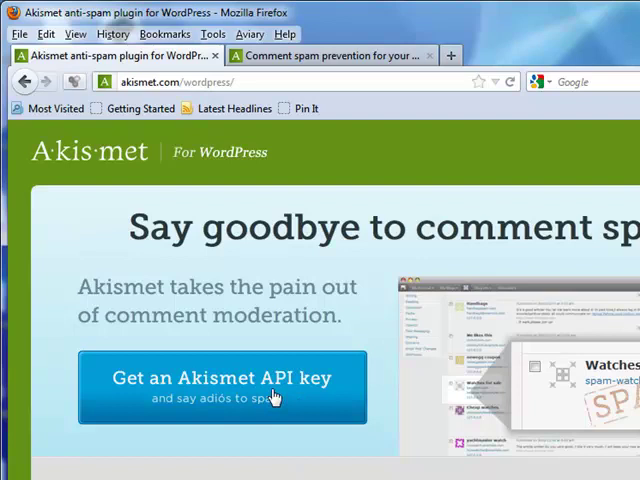
mouse_move(210, 408)
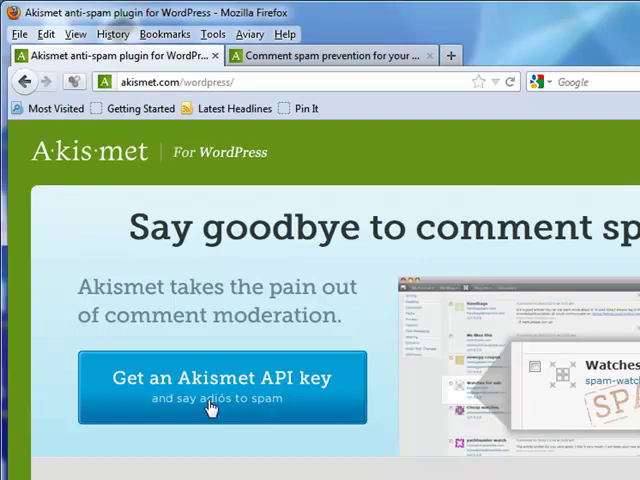
mouse_move(216, 404)
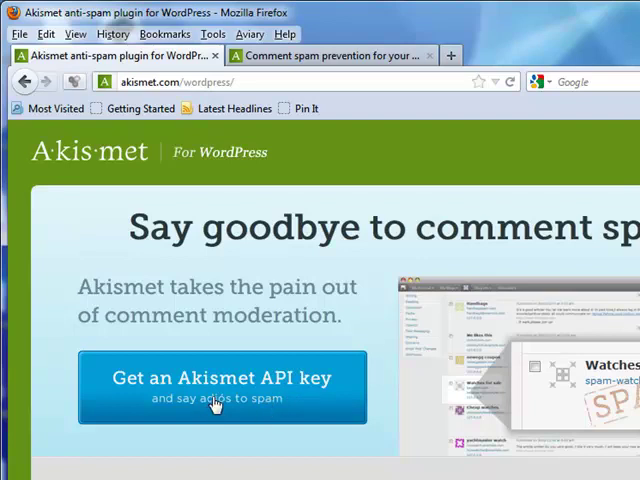
left_click(222, 388)
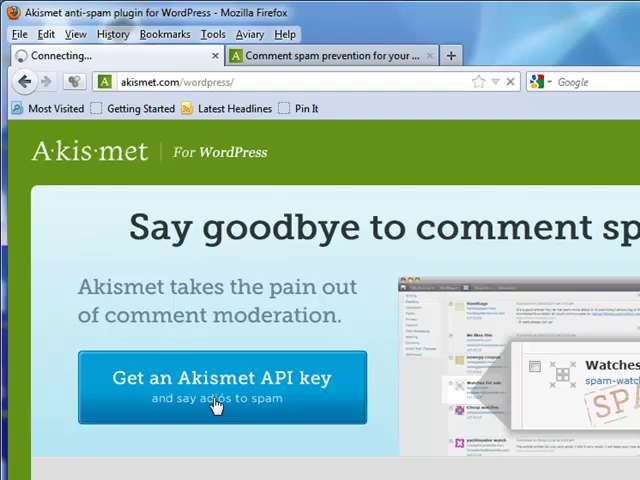
Step: Load the API key signup page showing the Enterprise, Pro and Personal plans
left_click(222, 388)
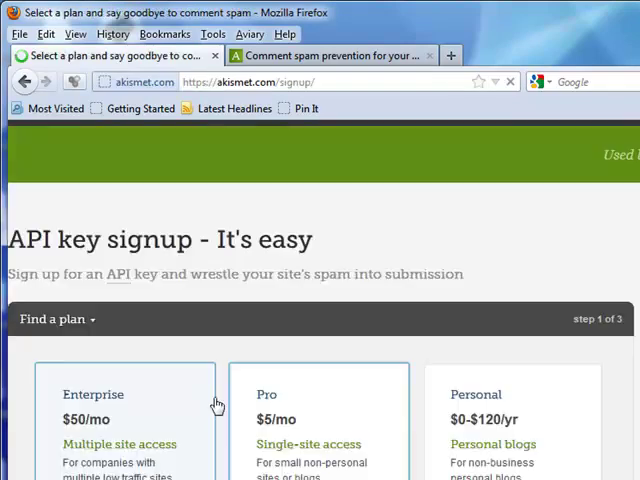
scroll("down", 3)
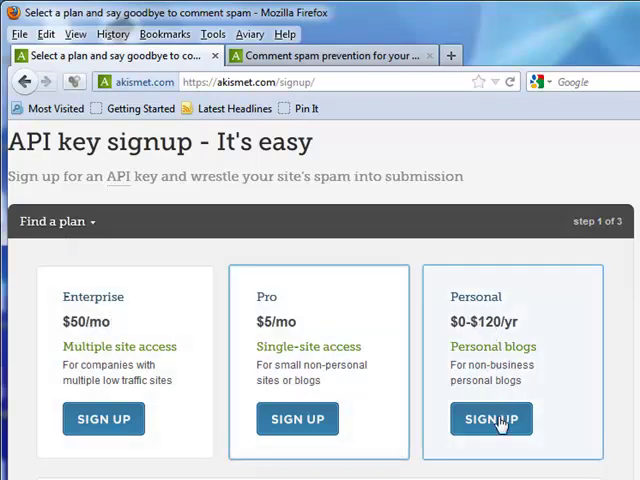
mouse_move(492, 418)
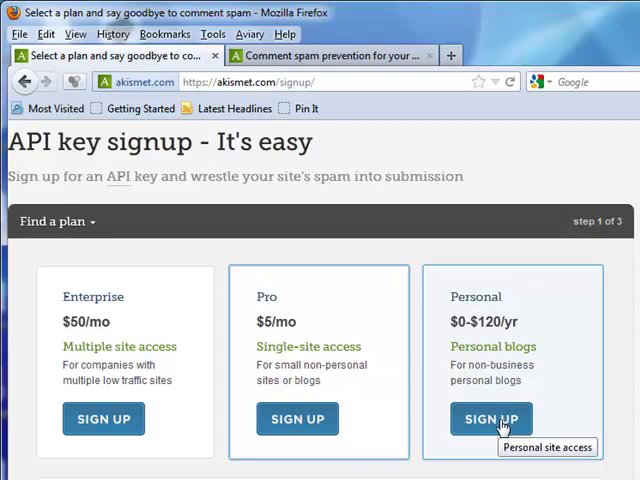
Step: Sign up for the Personal blogs plan and review its order details form
left_click(492, 418)
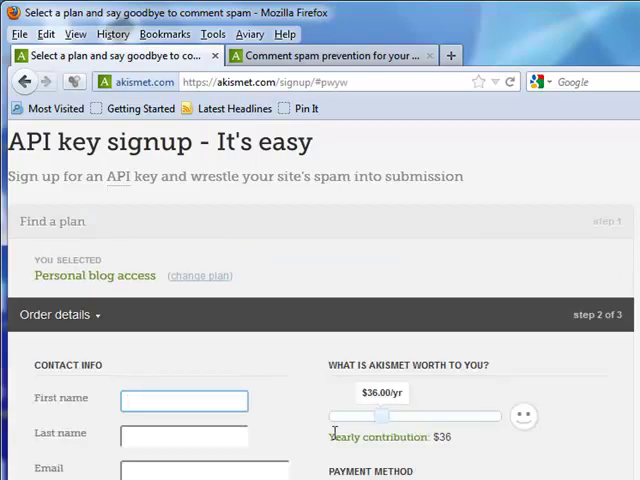
scroll("down", 3)
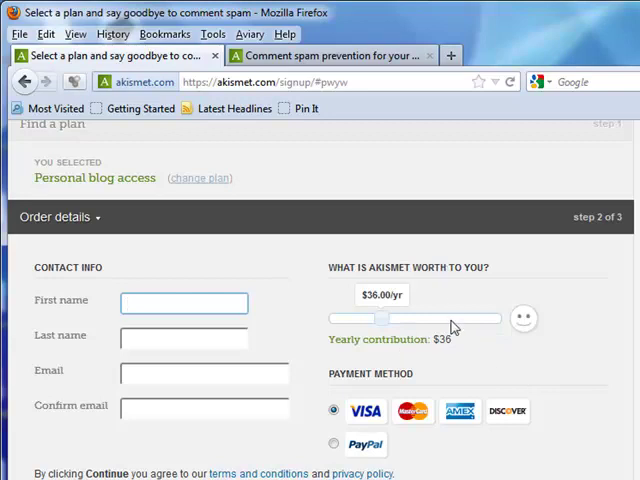
scroll("down", 3)
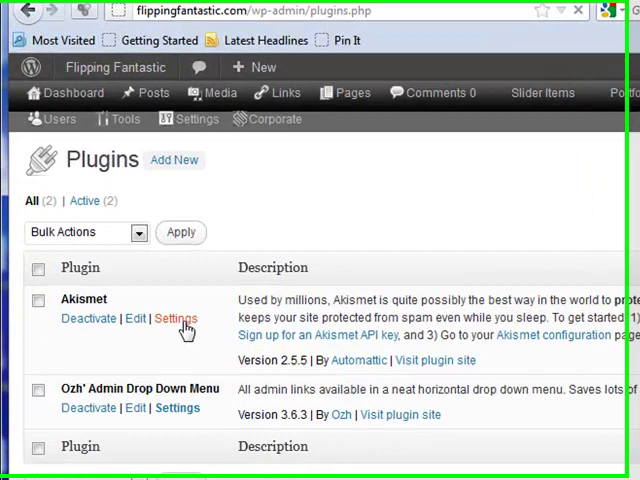
Step: Go to Akismet's Settings, where the API key shows as valid with all servers accessible
left_click(176, 318)
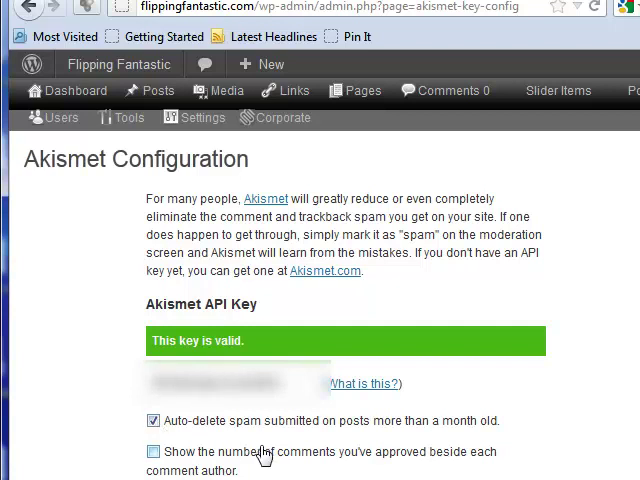
scroll("down", 3)
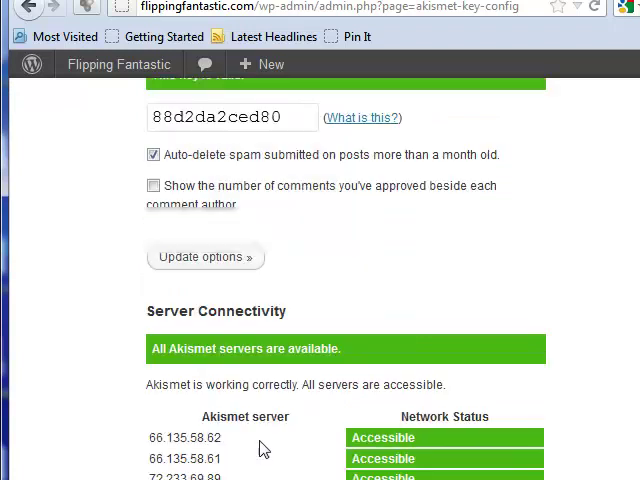
scroll("up", 3)
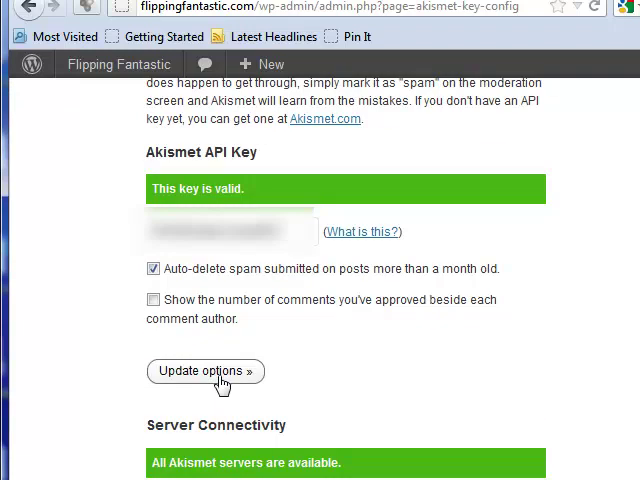